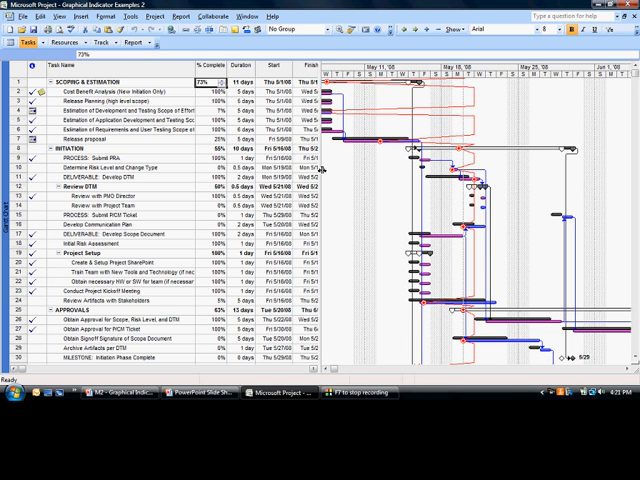
mouse_move(328, 168)
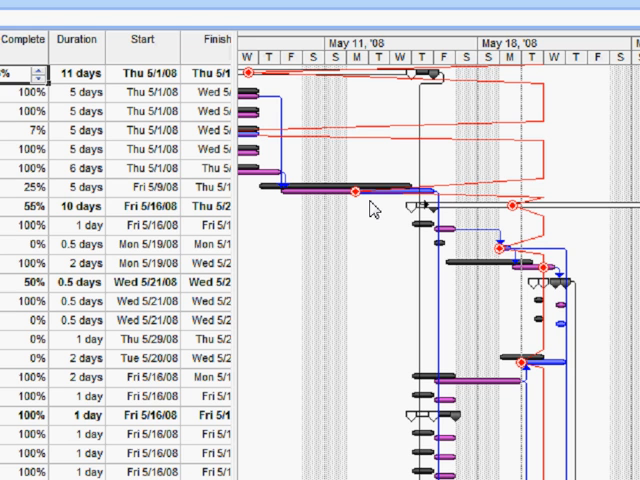
mouse_move(523, 187)
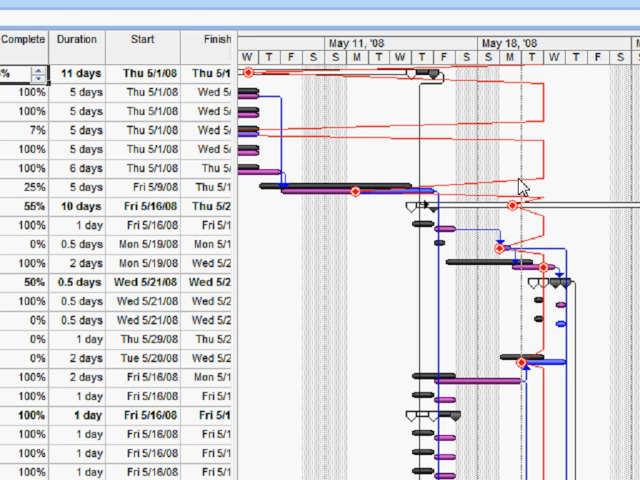
mouse_move(528, 167)
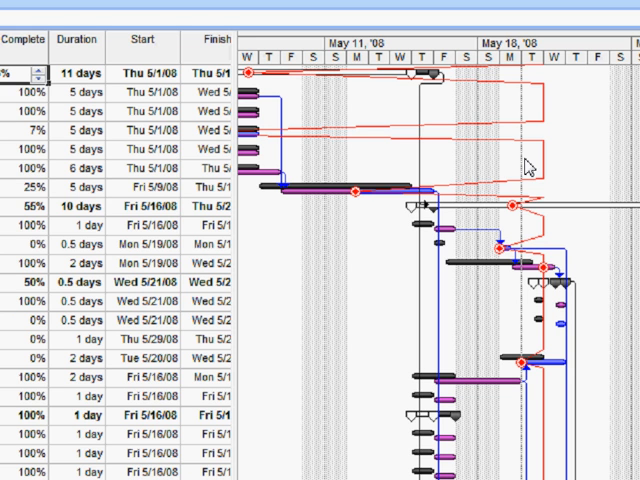
mouse_move(375, 215)
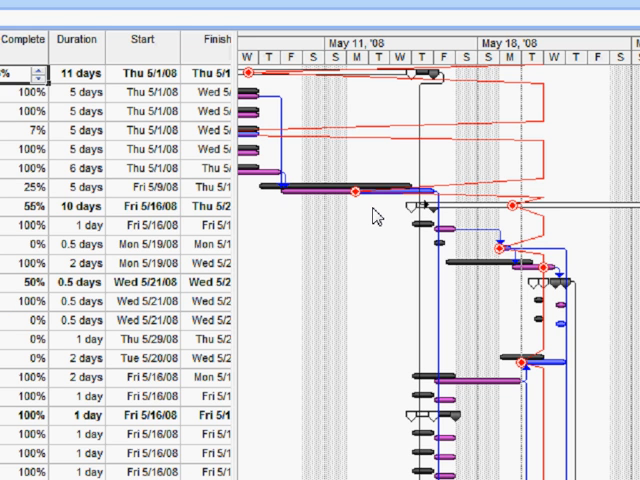
mouse_move(513, 312)
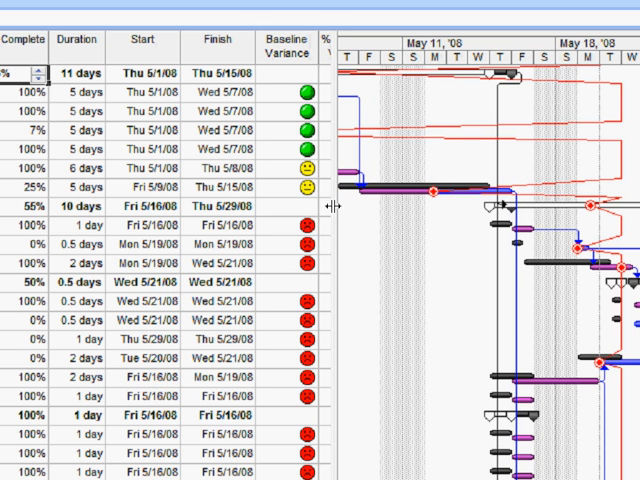
mouse_move(350, 248)
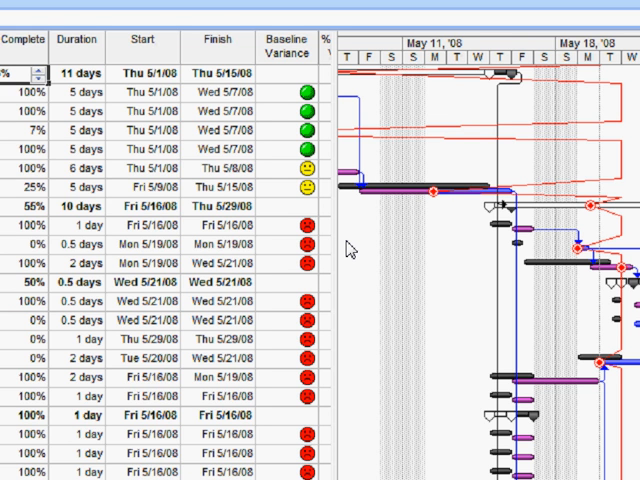
mouse_move(307, 230)
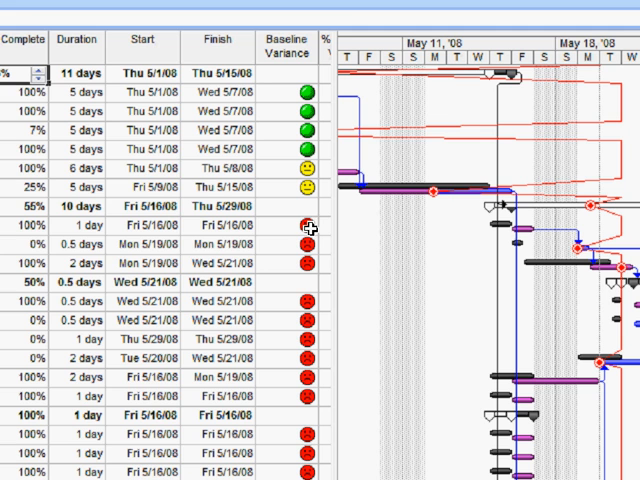
mouse_move(305, 228)
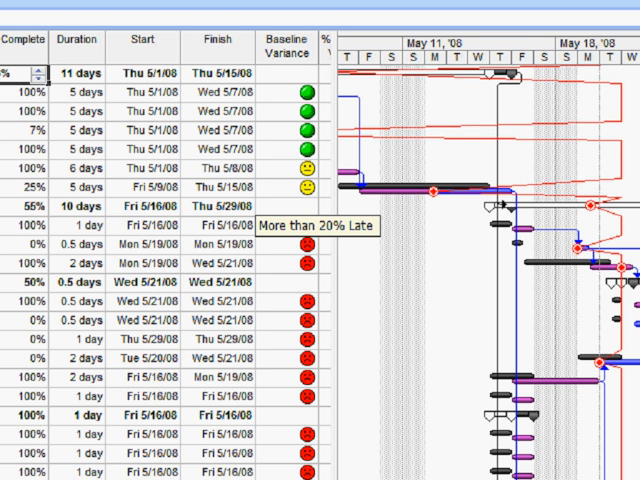
mouse_move(305, 188)
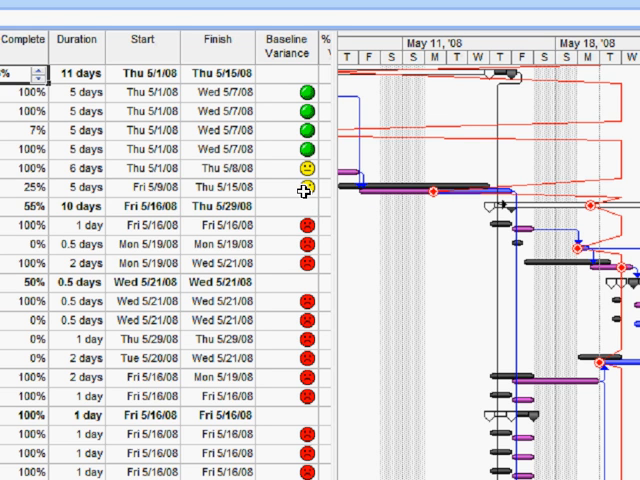
mouse_move(305, 188)
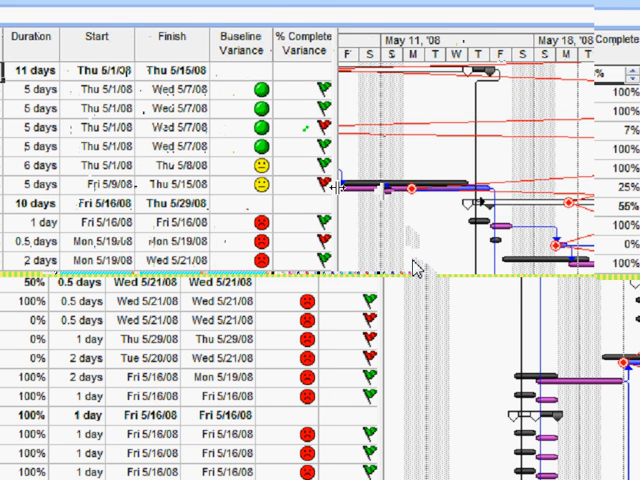
Scroll the table left to view the % Complete Variance green and red flags
scroll(left, 3)
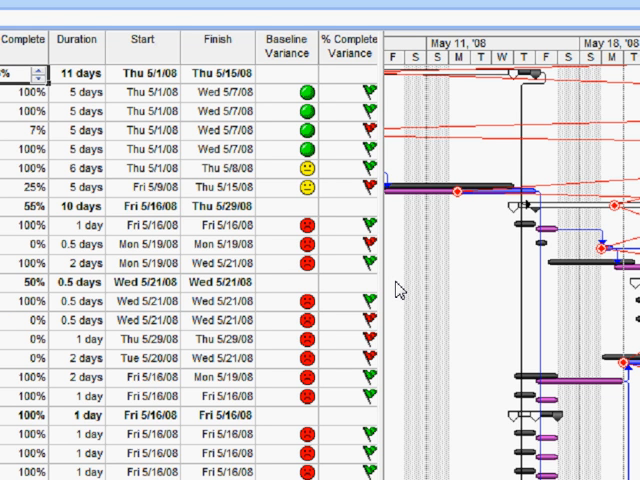
mouse_move(260, 240)
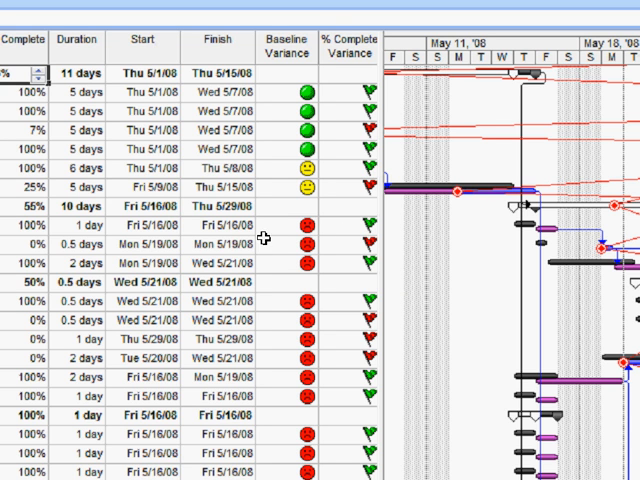
mouse_move(268, 264)
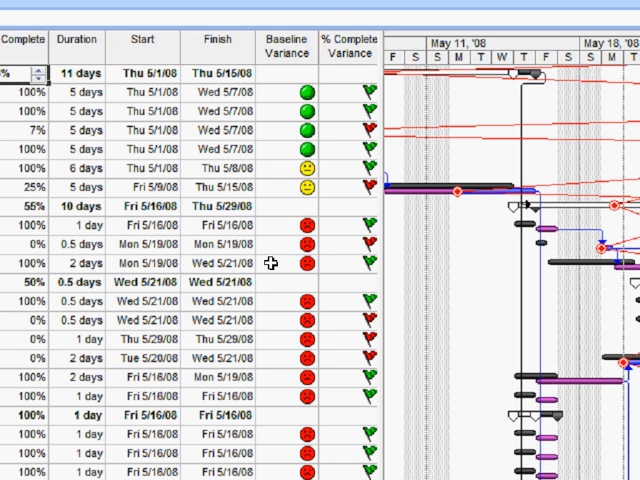
mouse_move(415, 280)
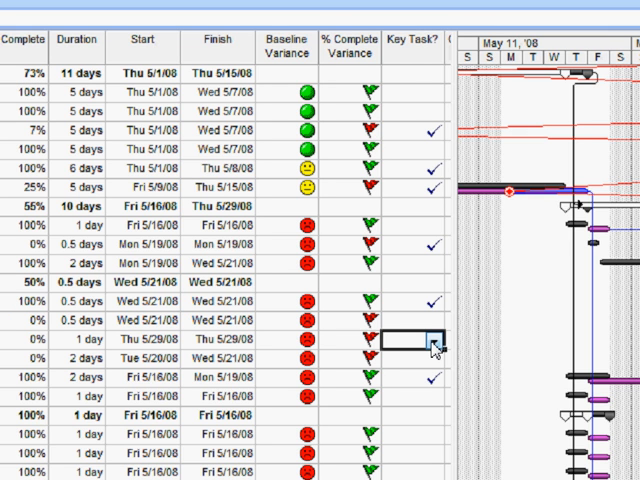
Mark the Thu 5/29/08 task as a key task
click(432, 334)
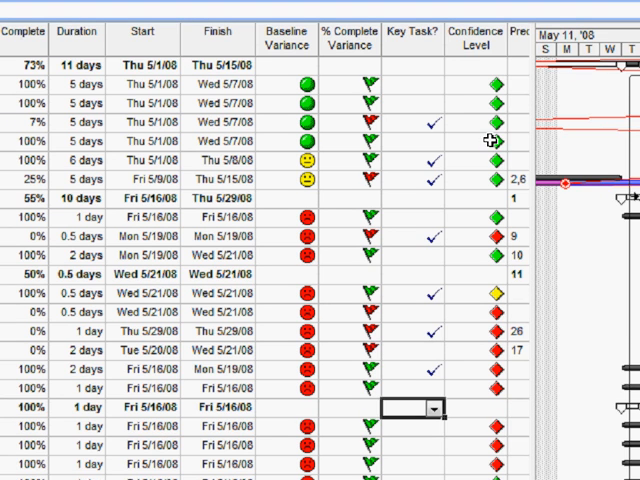
Set Medium confidence for a 5/1–5/7 task and the Thu 5/29/08 task
click(480, 141)
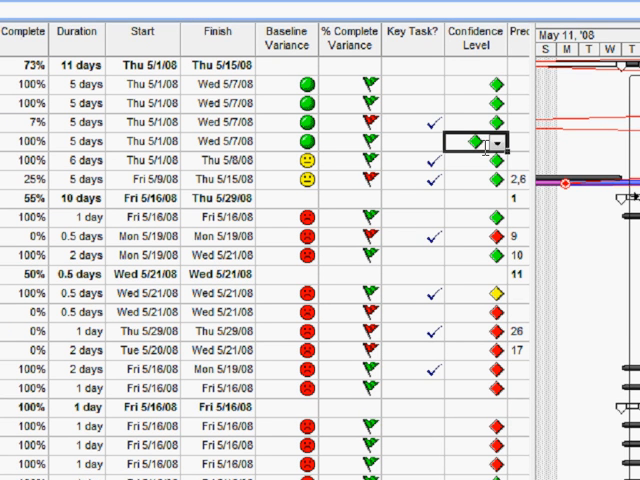
click(500, 142)
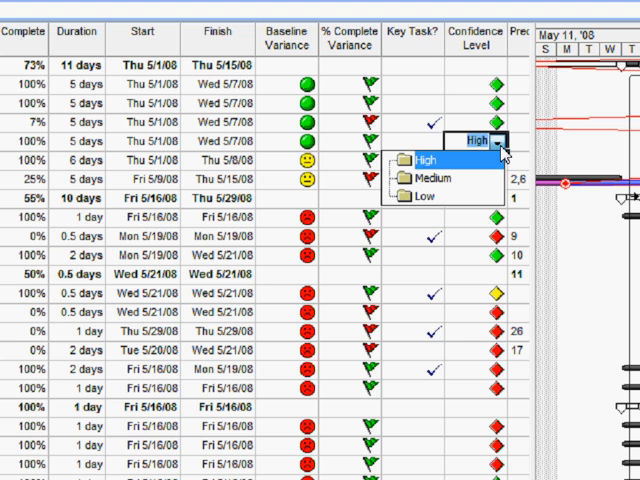
click(432, 178)
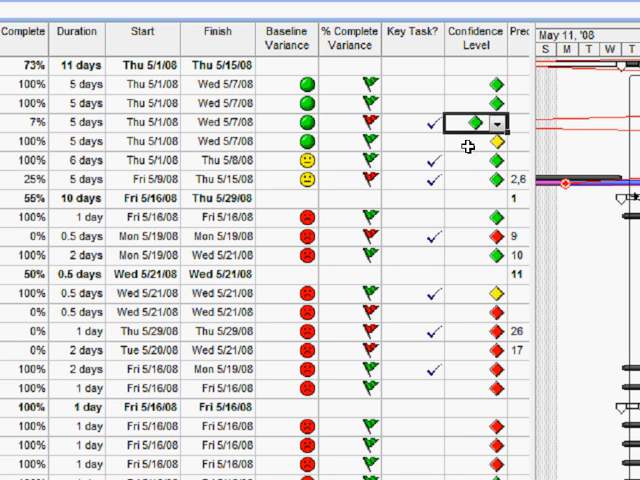
mouse_move(478, 245)
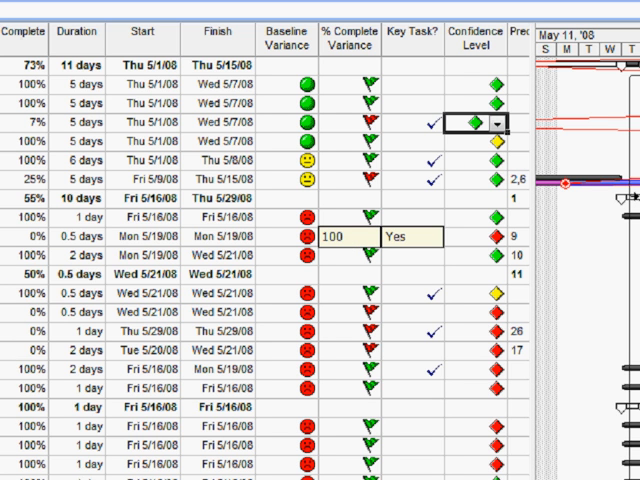
mouse_move(455, 241)
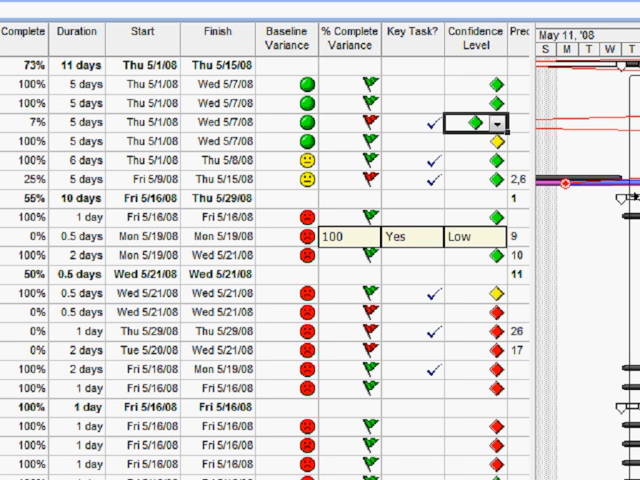
click(473, 237)
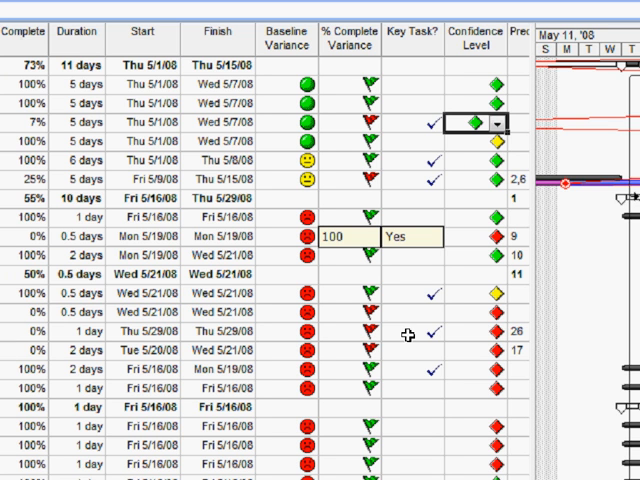
click(411, 332)
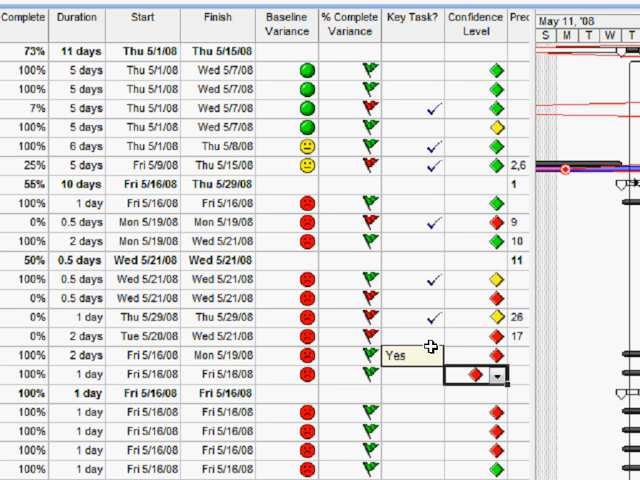
mouse_move(424, 316)
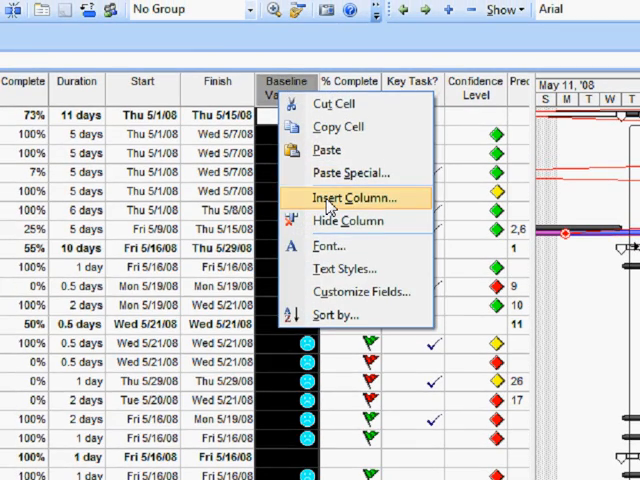
Start a new column and browse the Column Definition field name list
click(343, 197)
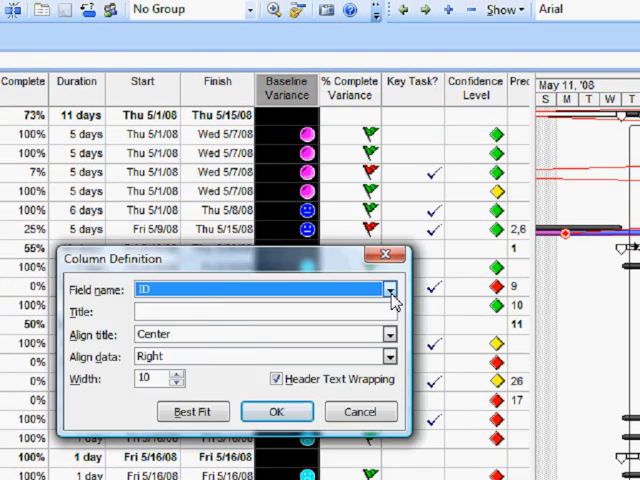
click(390, 291)
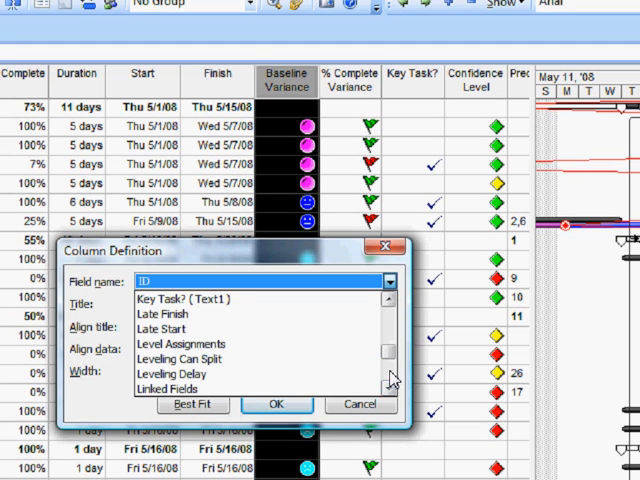
scroll(down, 3)
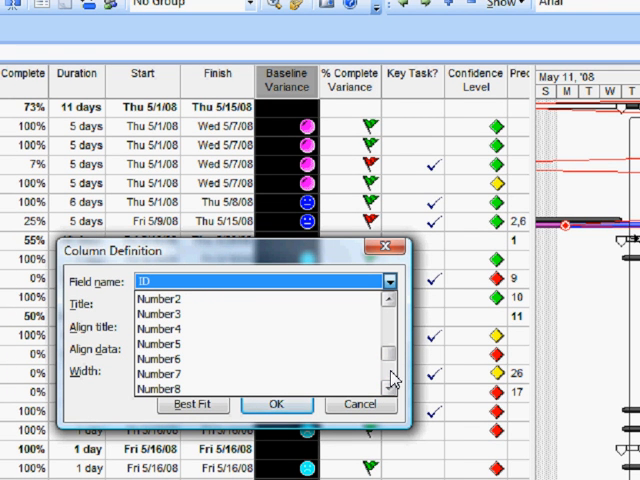
scroll(down, 3)
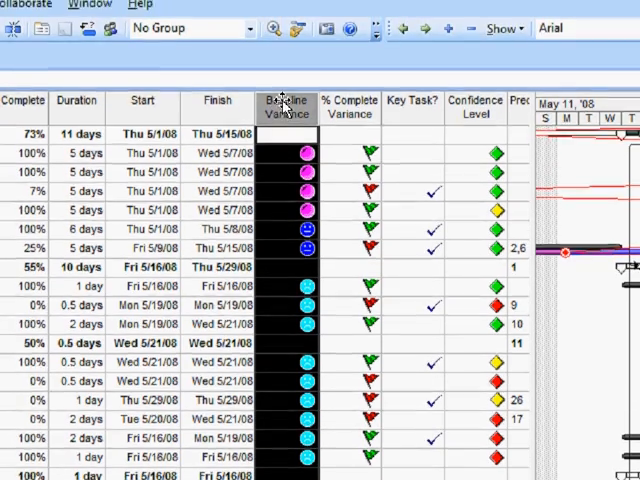
Open Customize Fields from the Baseline Variance column header's menu
right_click(287, 106)
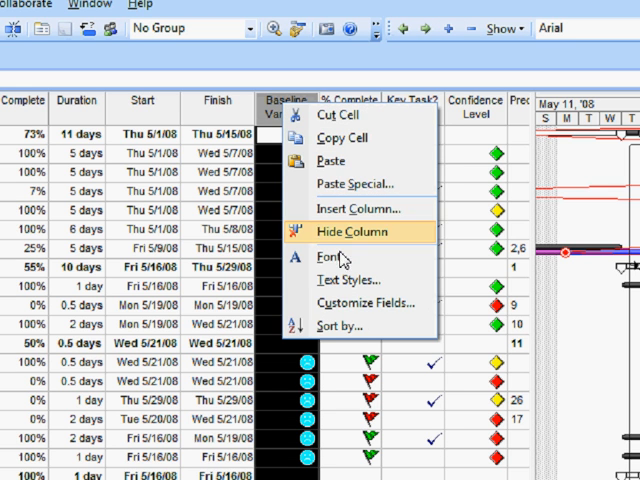
mouse_move(290, 120)
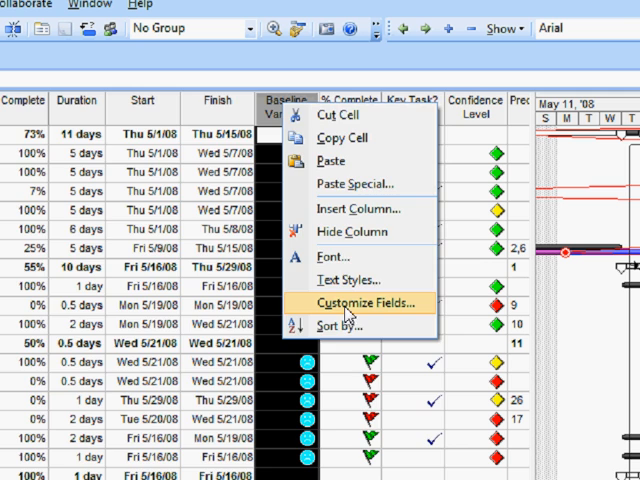
click(360, 302)
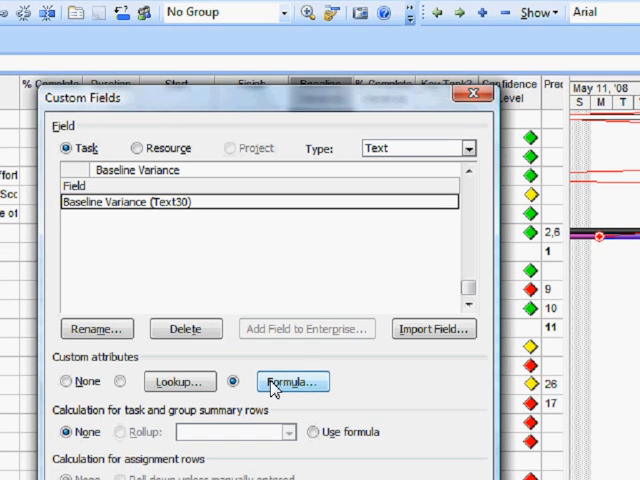
Display the nested IIf/Switch formula behind the Baseline Variance (Text30) field
click(291, 382)
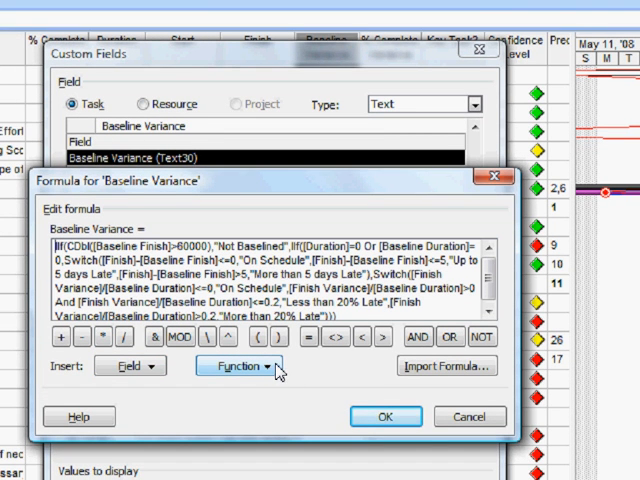
mouse_move(315, 340)
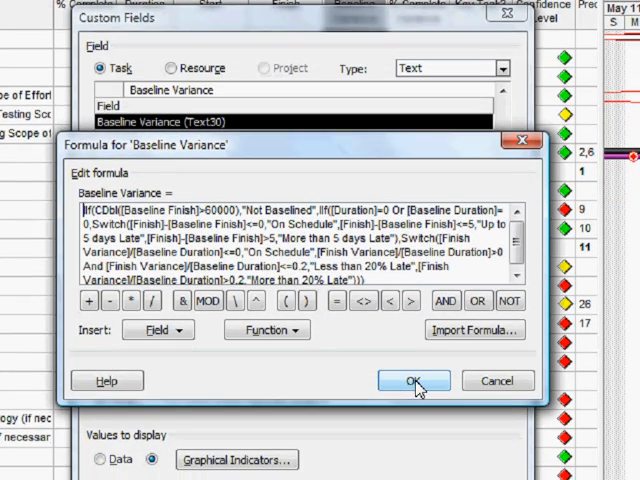
Close the formula, then review and confirm the Baseline Variance indicator images and criteria
click(413, 380)
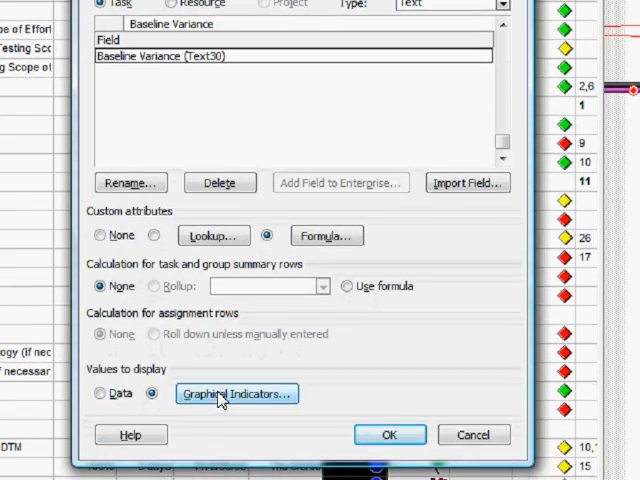
click(236, 394)
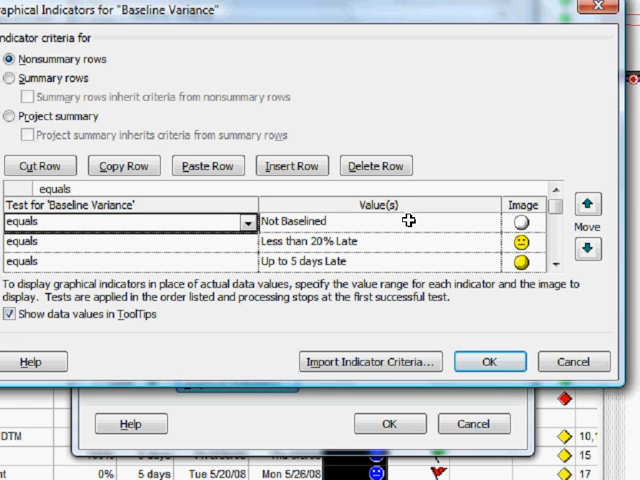
mouse_move(399, 224)
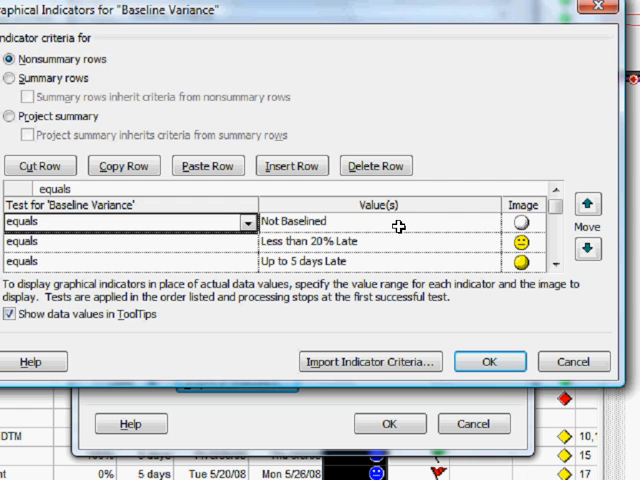
mouse_move(537, 224)
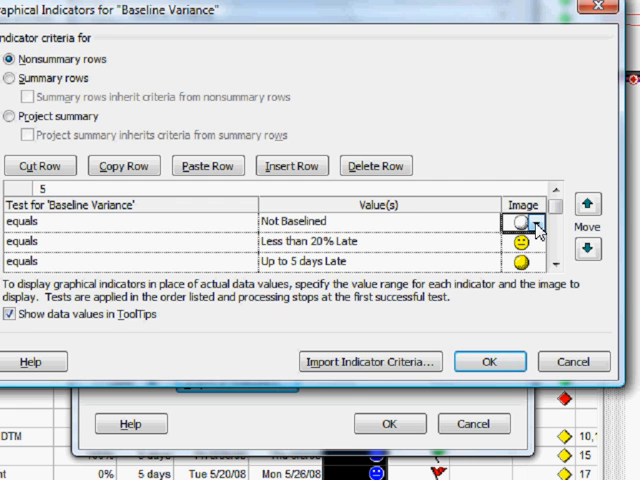
click(541, 221)
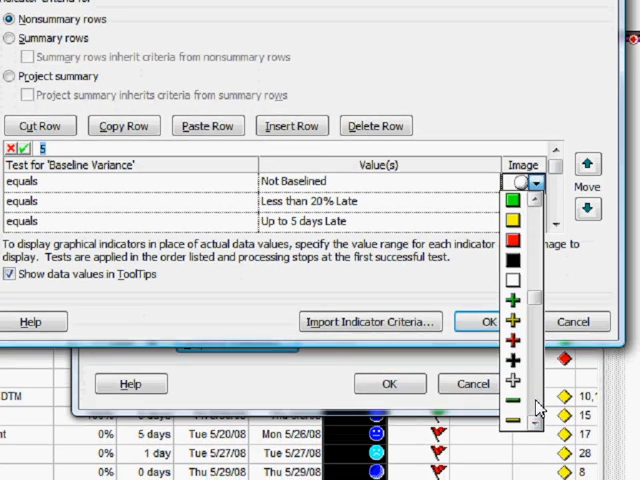
scroll(down, 3)
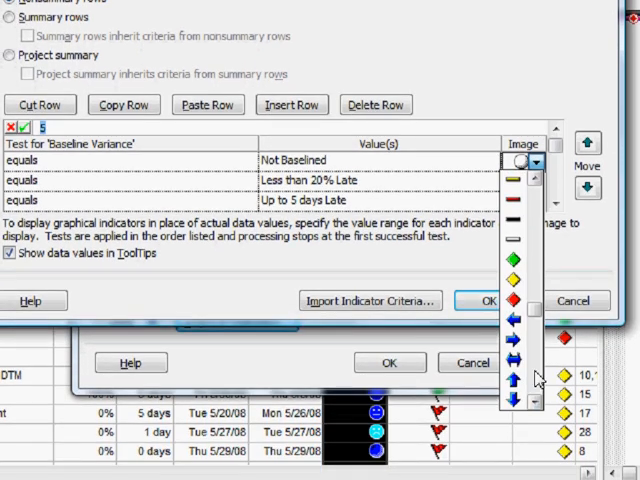
scroll(down, 3)
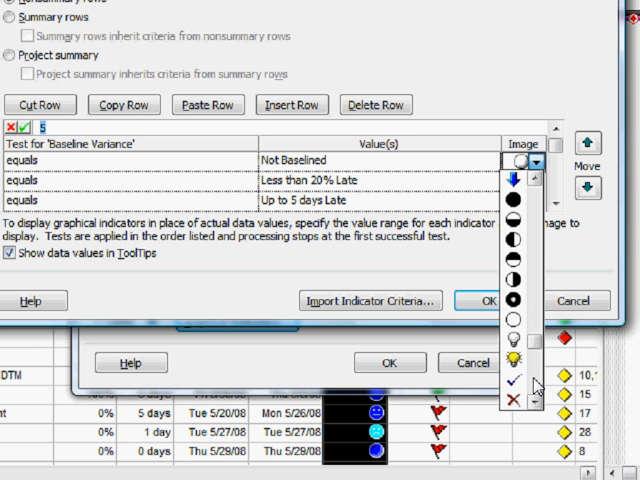
mouse_move(498, 270)
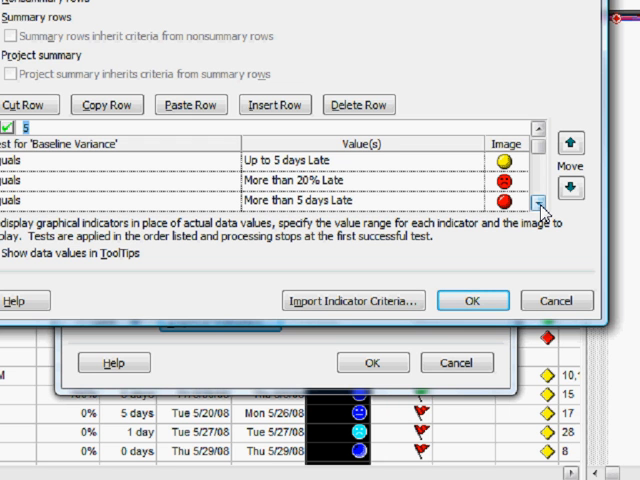
click(543, 202)
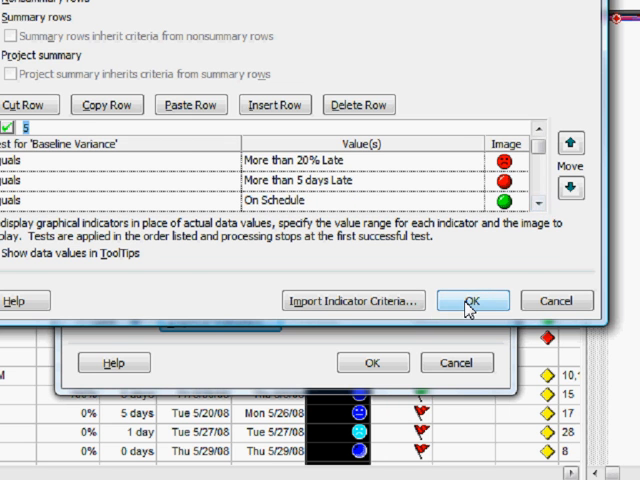
click(472, 300)
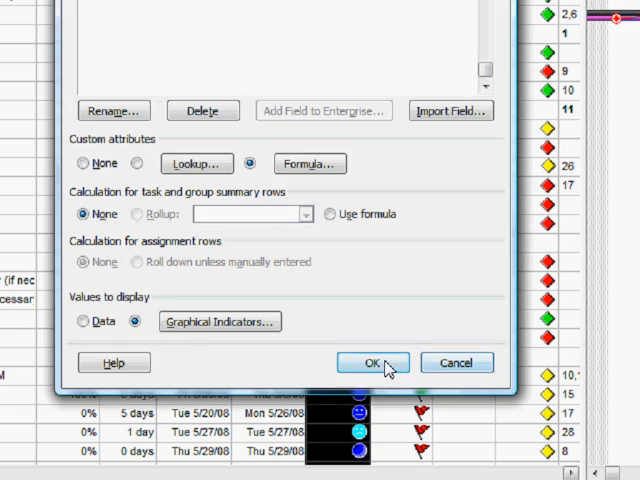
Apply the Baseline Variance settings, review the table, and open Confidence Level options
click(369, 362)
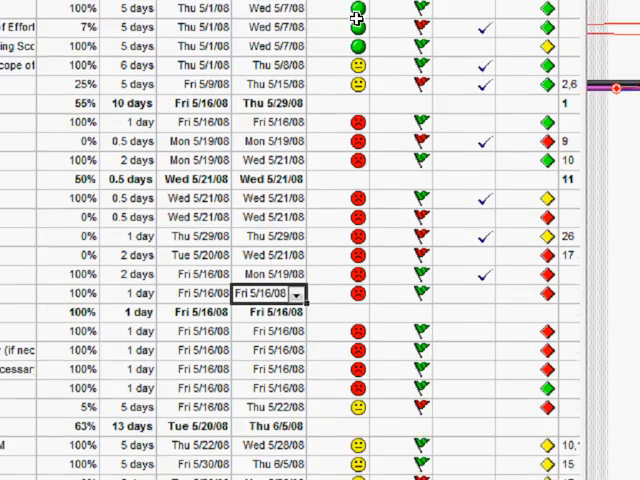
scroll(down, 3)
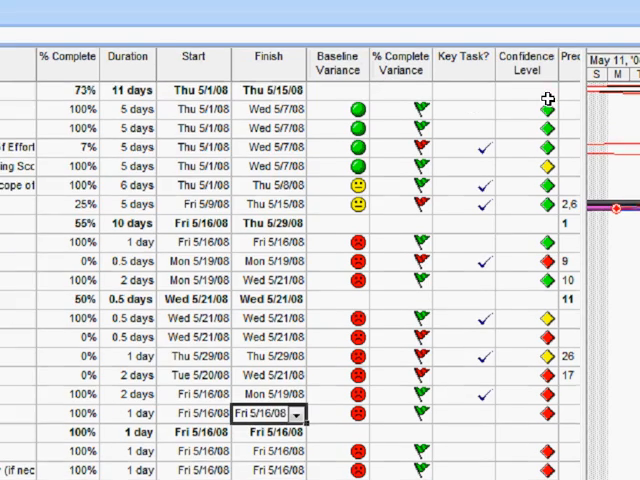
scroll(up, 3)
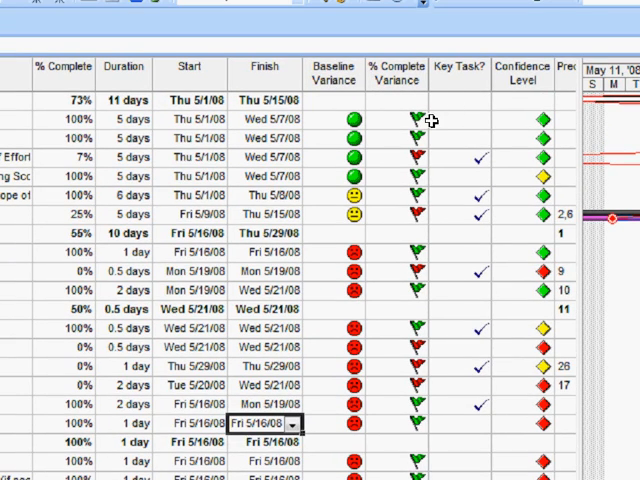
click(517, 137)
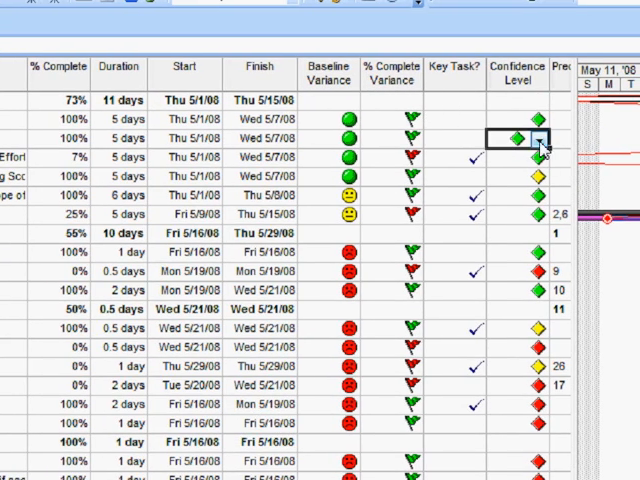
click(543, 138)
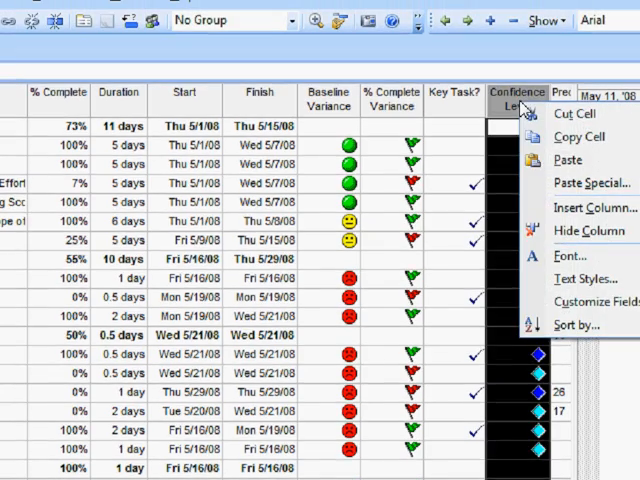
click(590, 301)
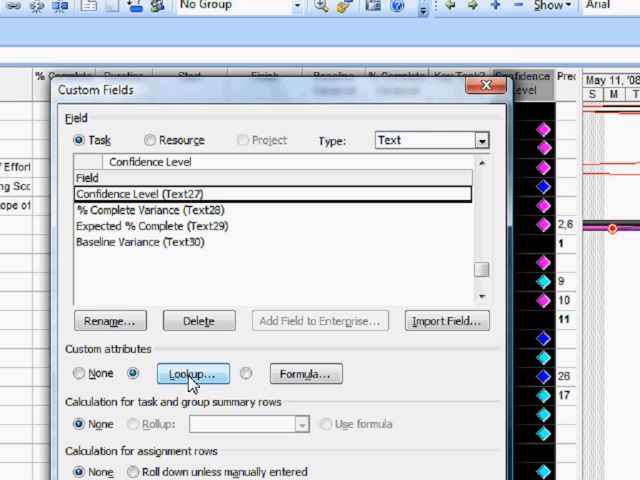
click(192, 373)
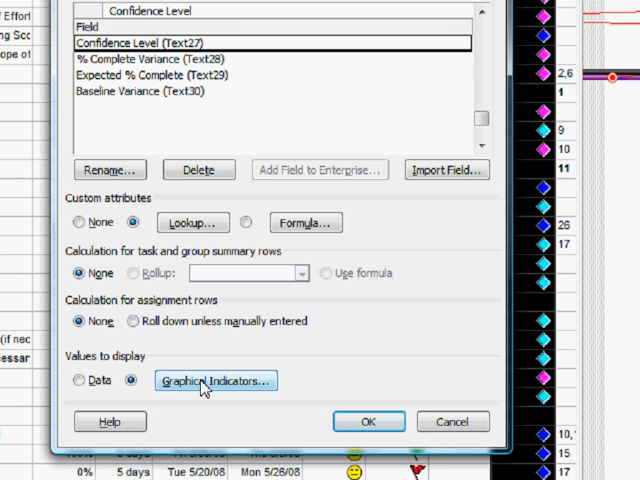
click(214, 381)
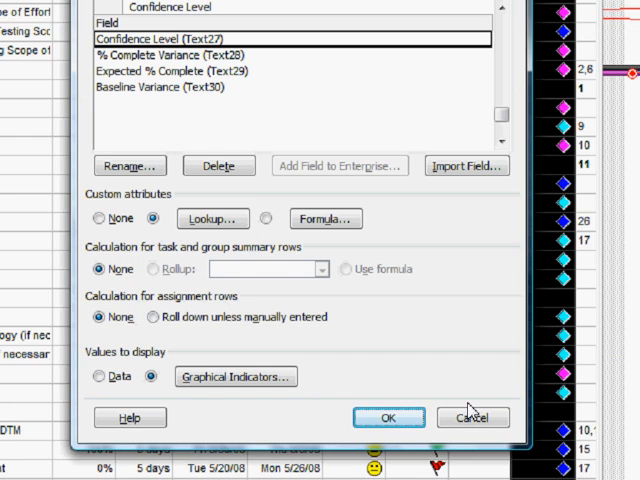
click(388, 418)
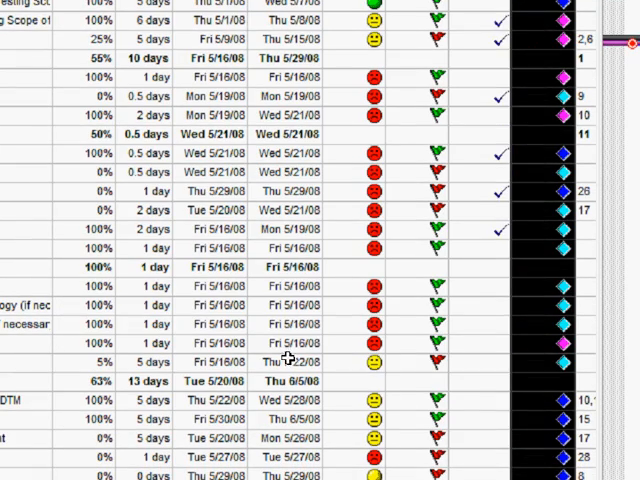